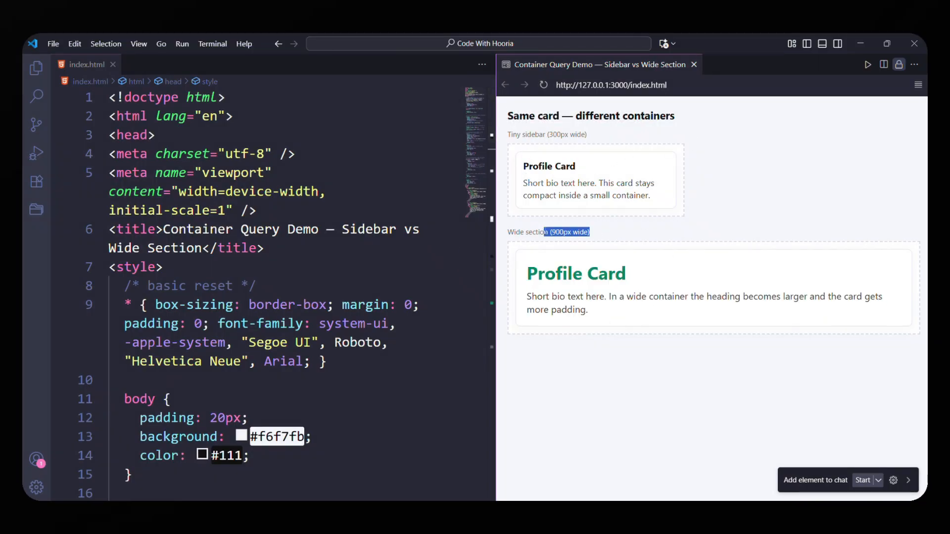
Step: Scroll through the profile card demo's index.html markup
{"action": "scroll", "scroll_direction": "down", "scroll_amount": 3}
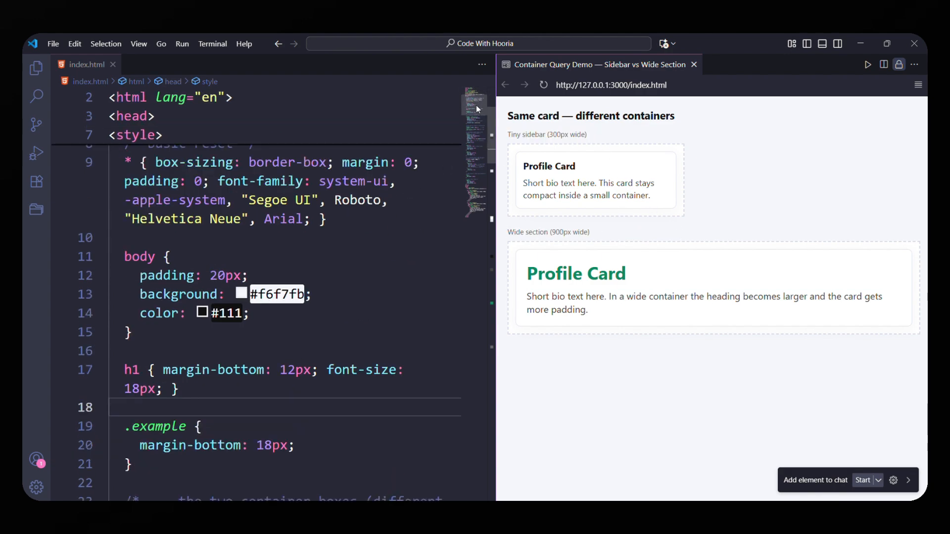
{"action": "scroll", "scroll_direction": "down", "scroll_amount": 3}
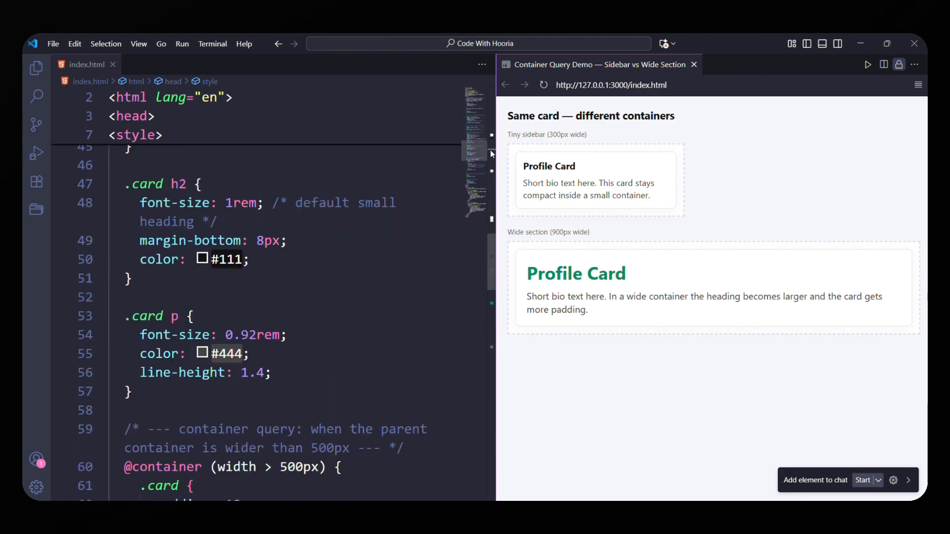
{"action": "scroll", "scroll_direction": "down", "scroll_amount": 3}
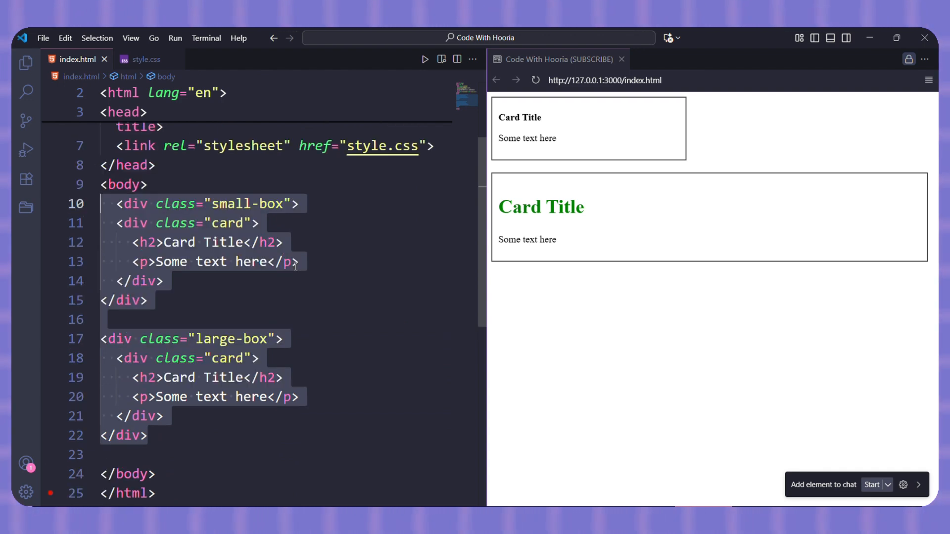
{"action": "left_click", "coordinate": [144, 59]}
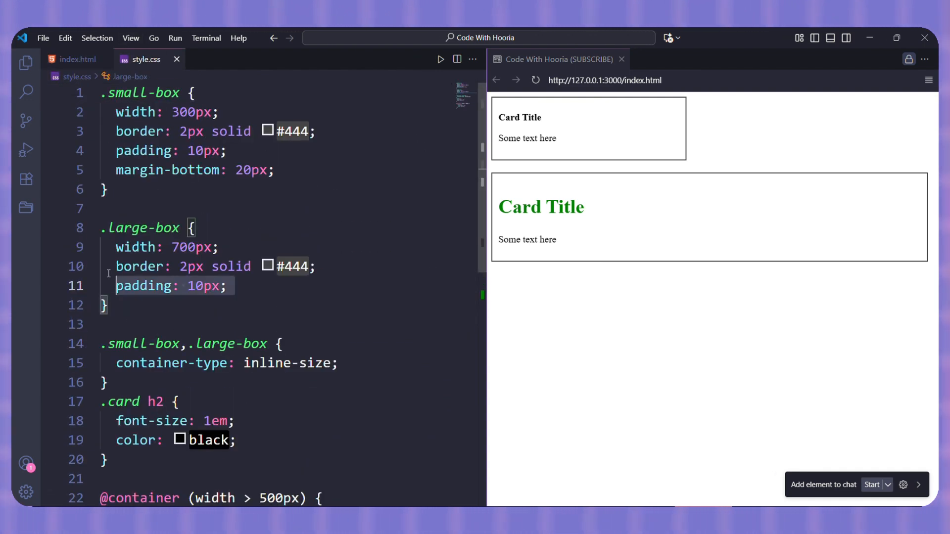
{"action": "scroll", "scroll_direction": "down", "scroll_amount": 3}
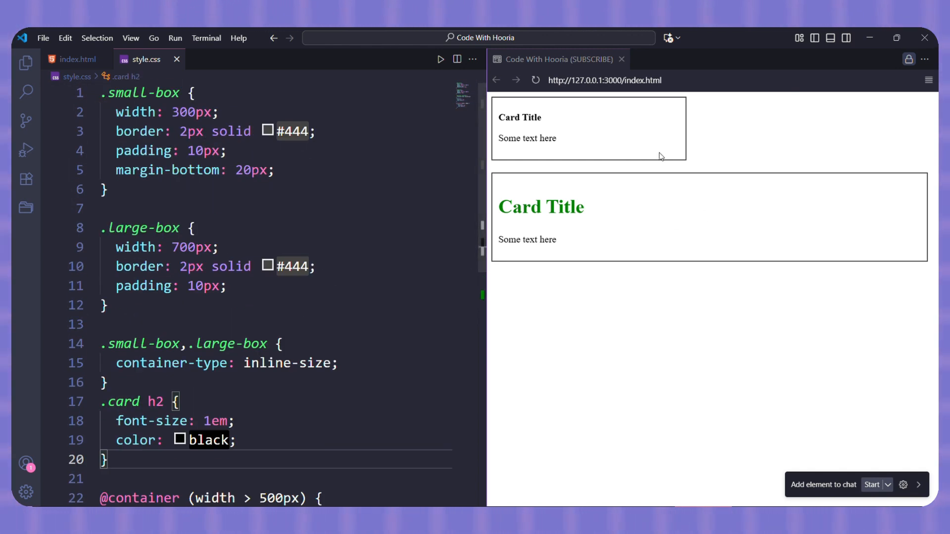
{"action": "mouse_move", "coordinate": [414, 286]}
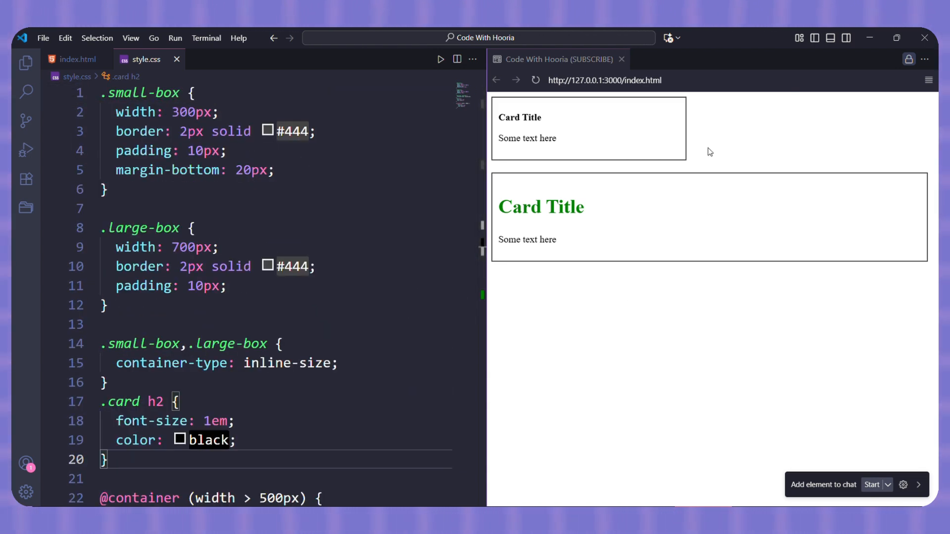
{"action": "double_click", "coordinate": [540, 206]}
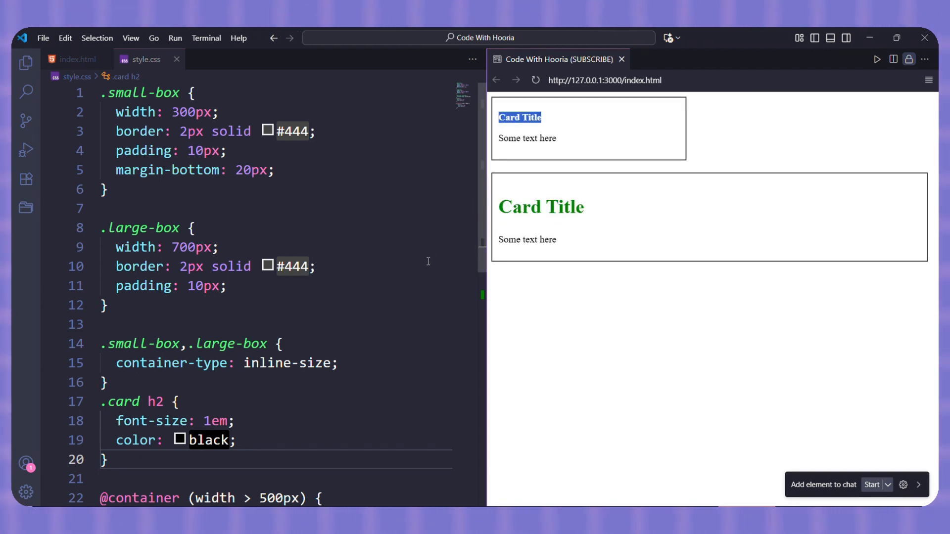
{"action": "left_click", "coordinate": [74, 61]}
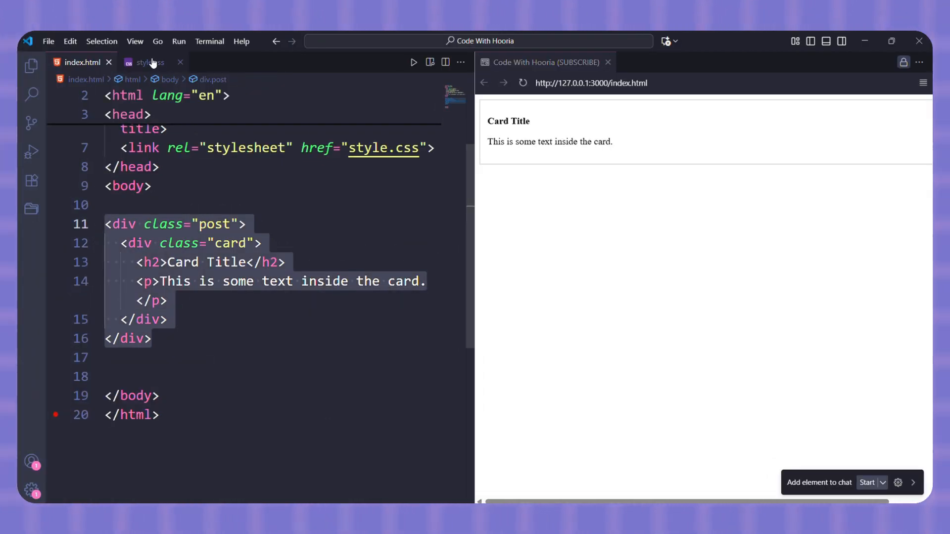
{"action": "left_click", "coordinate": [149, 62]}
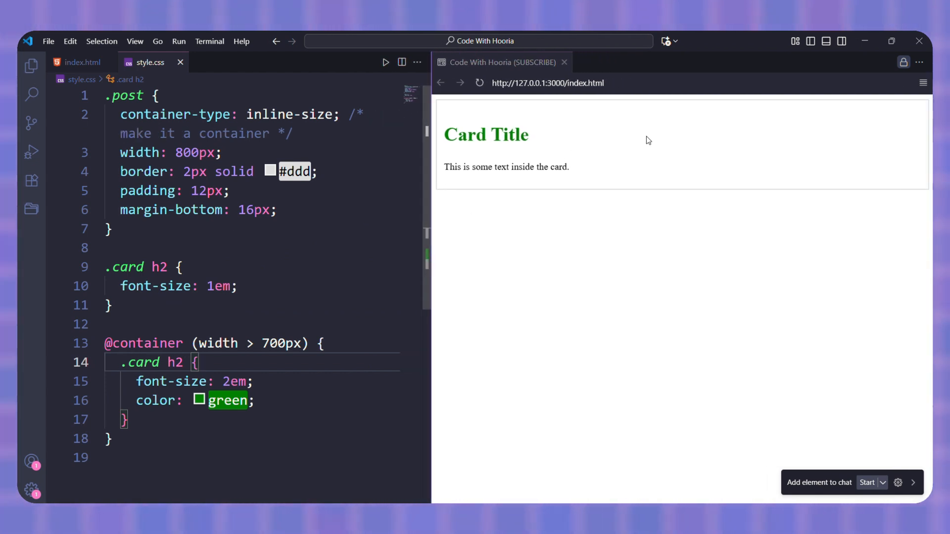
{"action": "left_click_drag", "start_coordinate": [497, 166], "coordinate": [570, 166]}
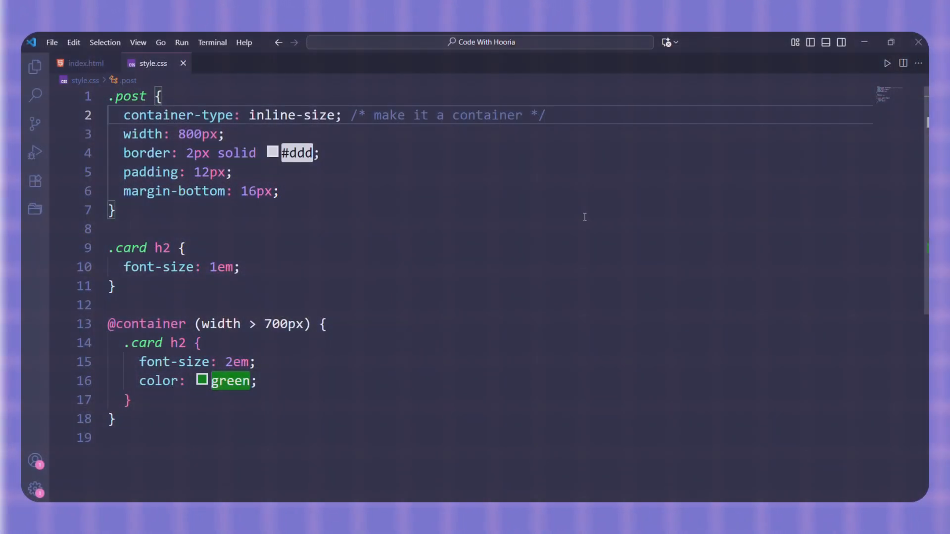
{"action": "type", "text": "container-name: sidebar;"}
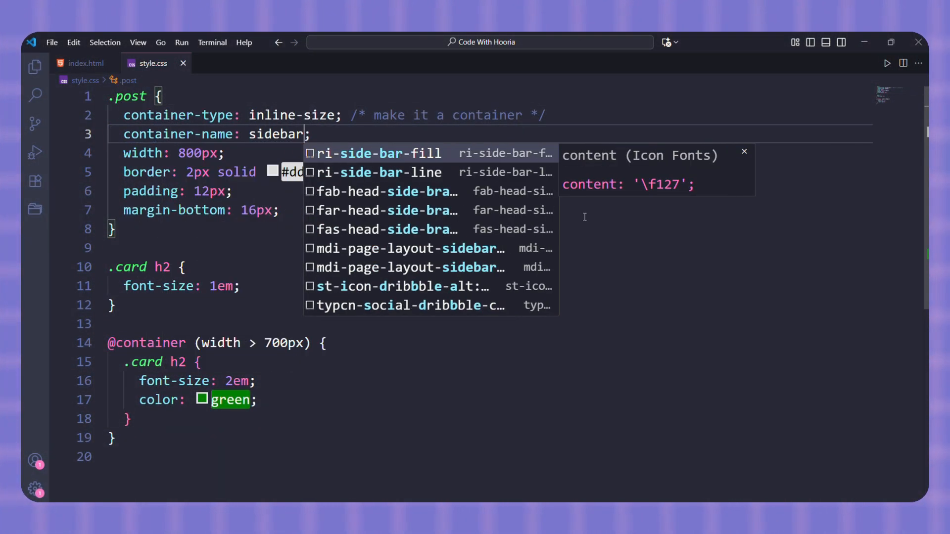
{"action": "type", "text": "sidebar"}
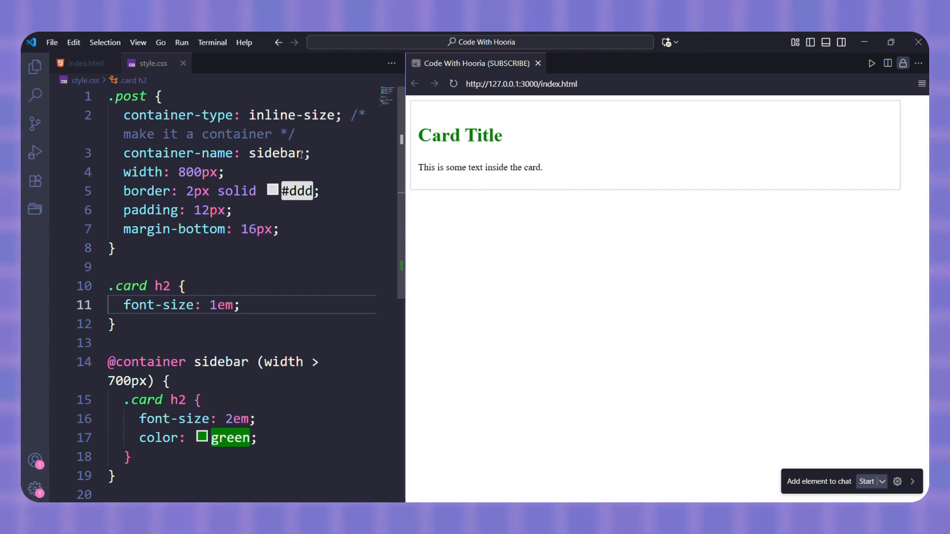
{"action": "scroll", "scroll_direction": "down", "scroll_amount": 3}
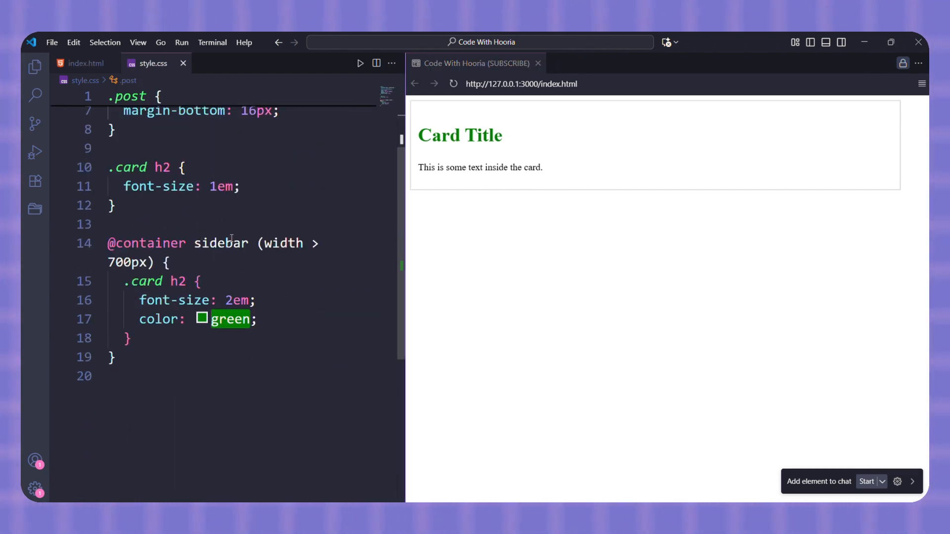